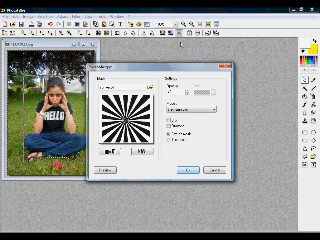
- Expand the drop-down list in the Pattern dialog's Settings panel to view its options
click(205, 110)
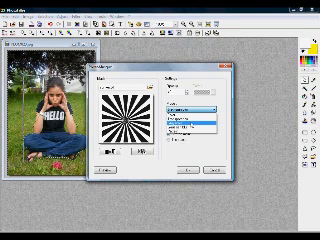